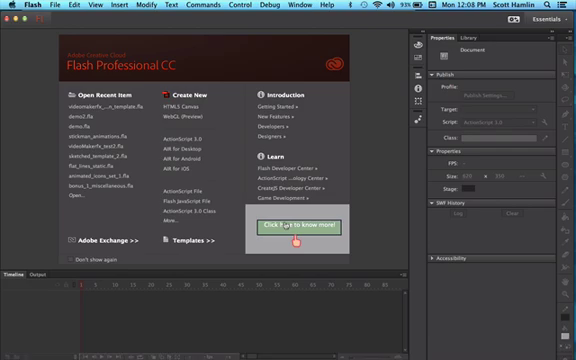
Browse to the module .fla folder and select module_1_possible_stickmen.fla.
left_click(290, 224)
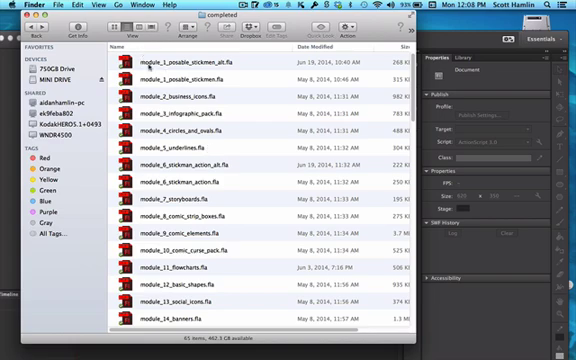
left_click(200, 76)
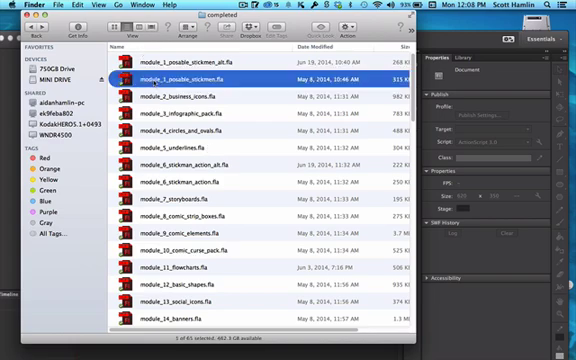
Load the stickmen sheet and select a single stickman figure on the stage.
double_click(200, 76)
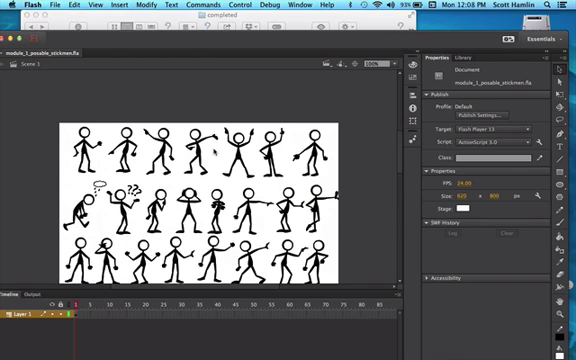
scroll("down", 3)
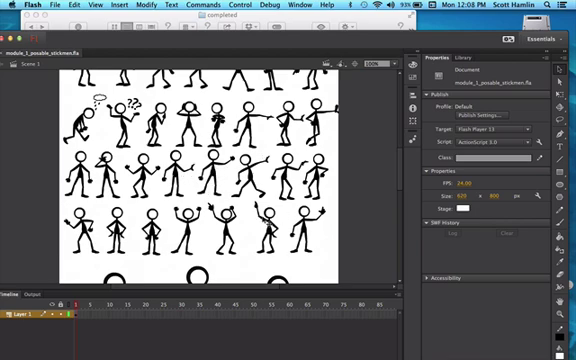
left_click(270, 224)
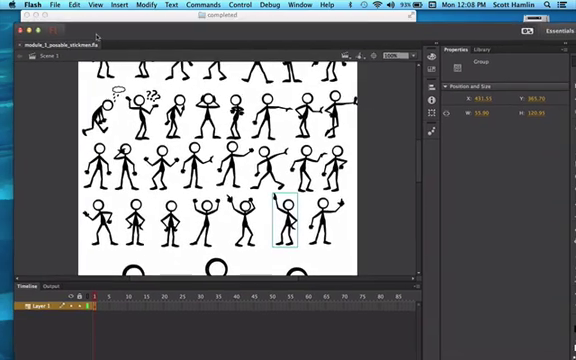
Create a new blank ActionScript 3.0 document in a second tab.
left_click(44, 8)
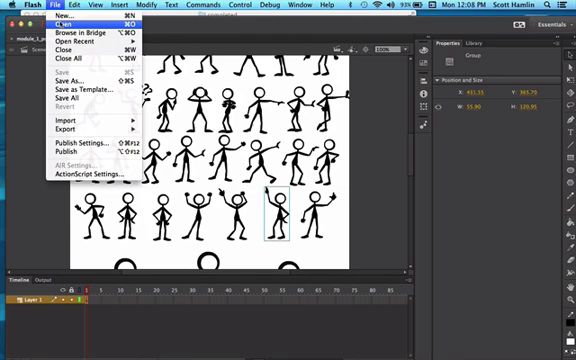
left_click(42, 18)
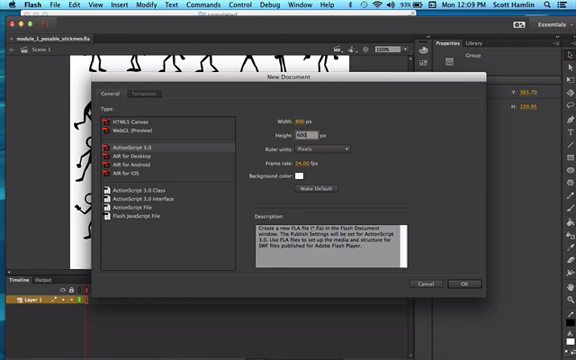
left_click(462, 284)
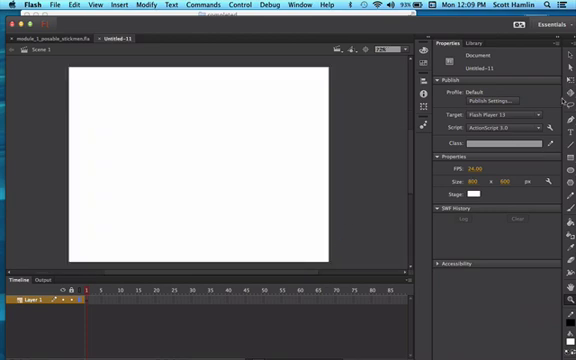
mouse_move(196, 56)
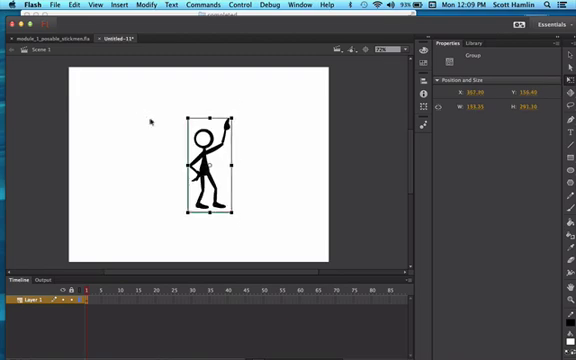
Position the pasted stickman toward the left of the Untitled-2 stage.
left_click_drag(212, 164, 108, 204)
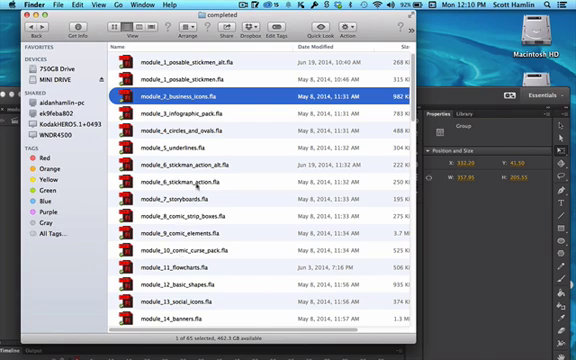
Scroll the Finder list to reach the module file holding the dollar bills and checkbox.
scroll("down", 3)
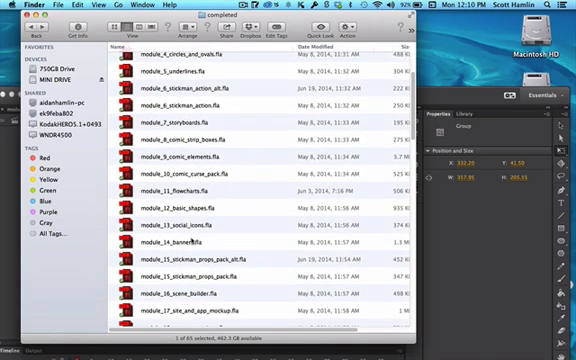
scroll("down", 3)
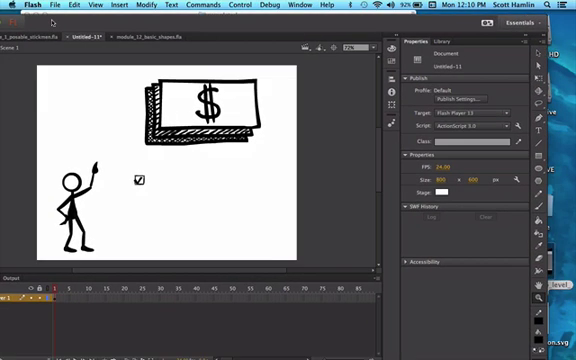
Edit the checkbox symbol's parts and return to Scene 1 with it beside the stickman.
left_click(140, 180)
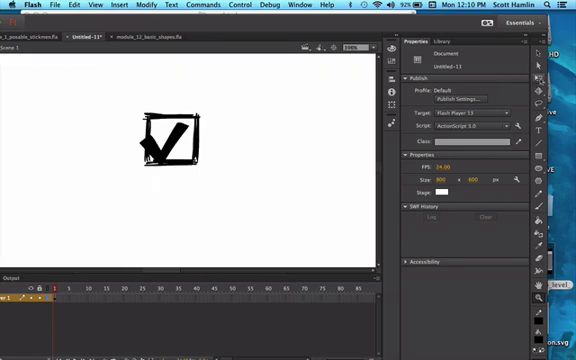
left_click(164, 140)
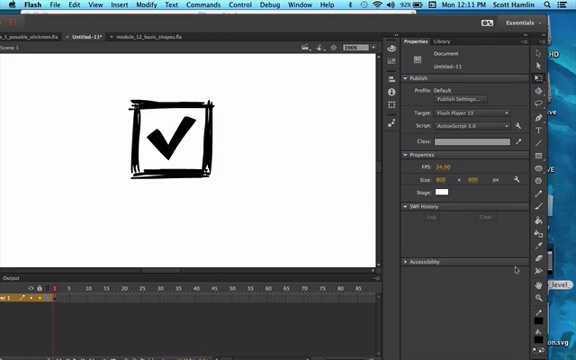
left_click(170, 140)
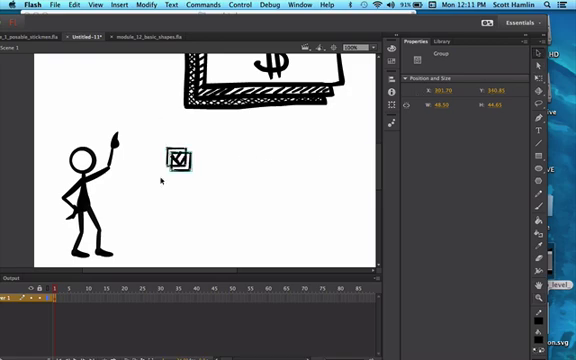
Duplicate the checkbox twice and align the three copies in a vertical column.
left_click_drag(178, 162, 168, 208)
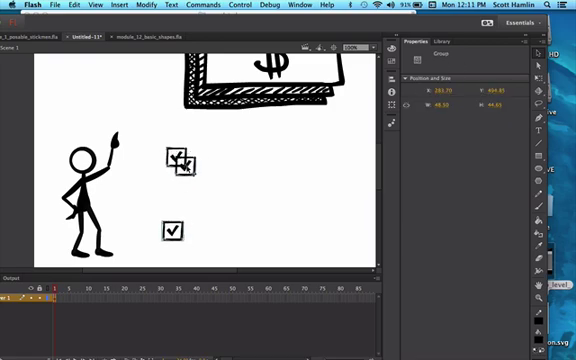
left_click_drag(178, 164, 178, 196)
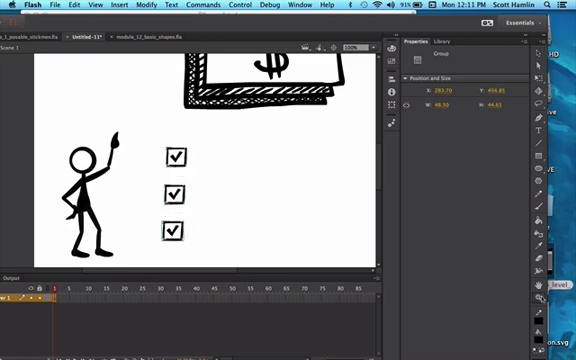
mouse_move(220, 184)
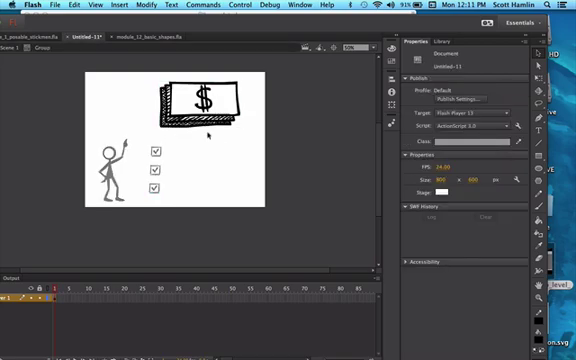
Copy the dollar-bill stack and insert a new timeline layer to hold it.
left_click(204, 100)
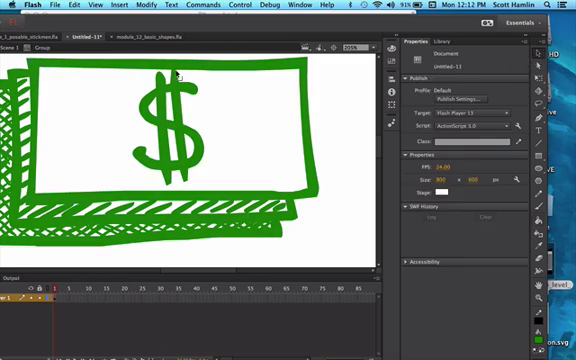
mouse_move(214, 106)
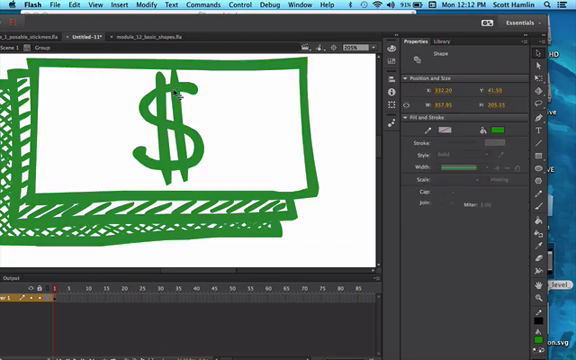
mouse_move(178, 96)
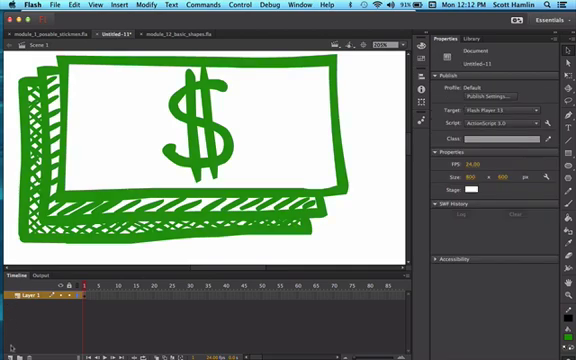
left_click(12, 296)
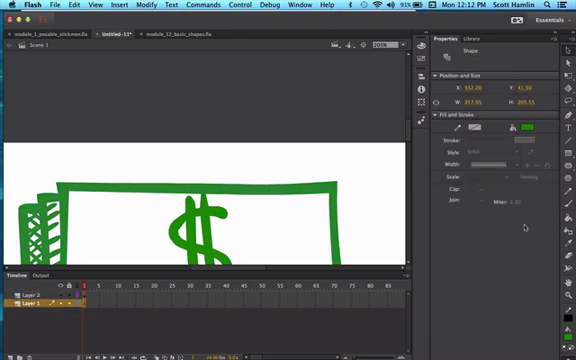
Scale the dollar bills down and place them above the three checkboxes.
left_click(534, 128)
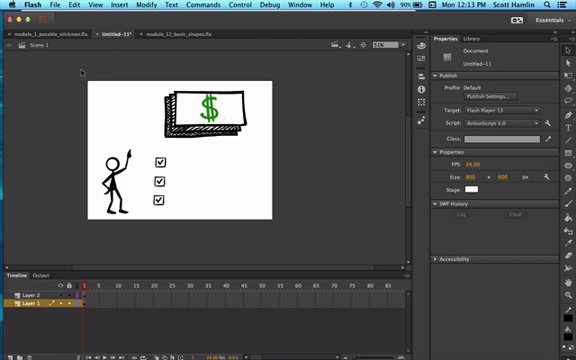
Export the slide via File > Export Image as an SVG file with confirmed options.
left_click(110, 176)
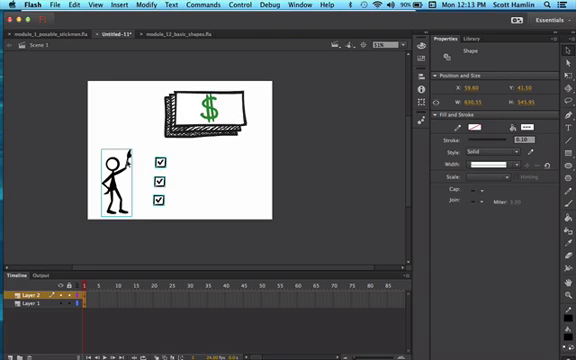
left_click(32, 6)
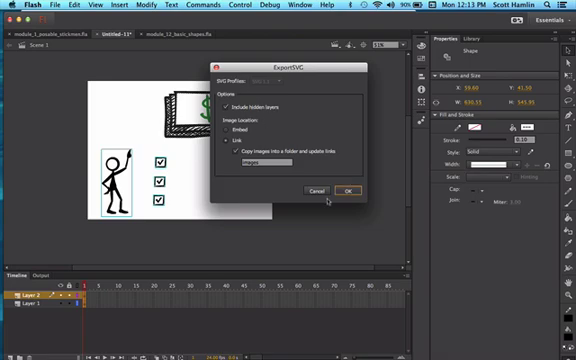
left_click(348, 190)
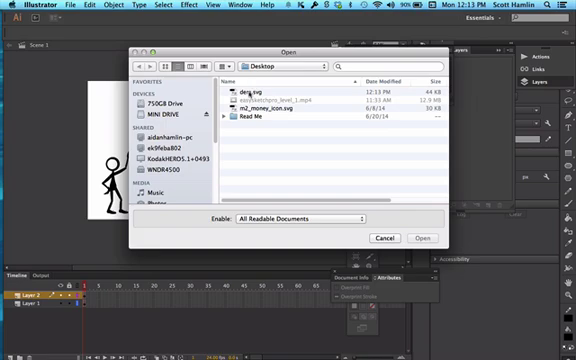
Select all of the opened slide SVG artwork and ungroup it via Object > Ungroup.
left_click(250, 94)
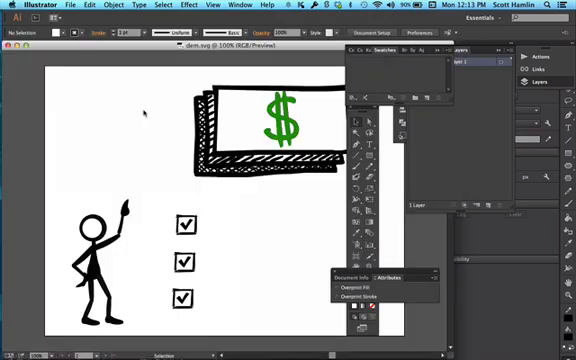
mouse_move(48, 68)
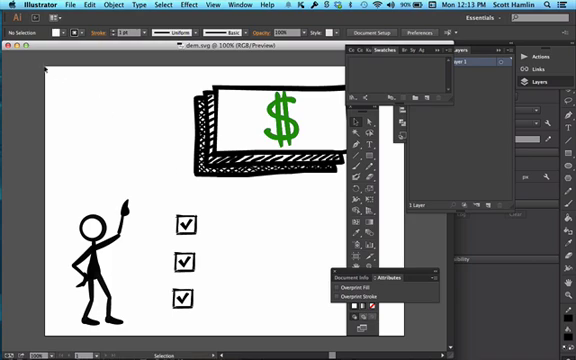
key("cmd+a")
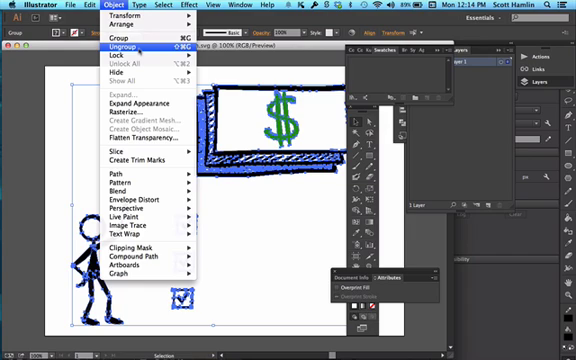
left_click(116, 48)
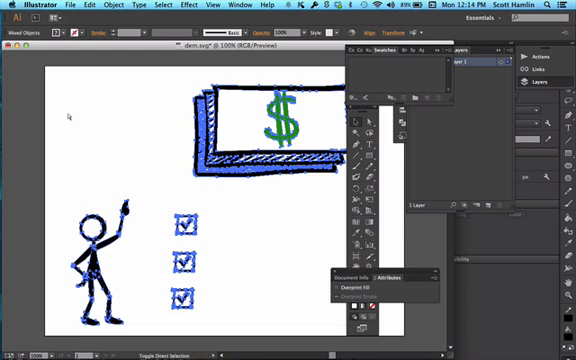
left_click(80, 6)
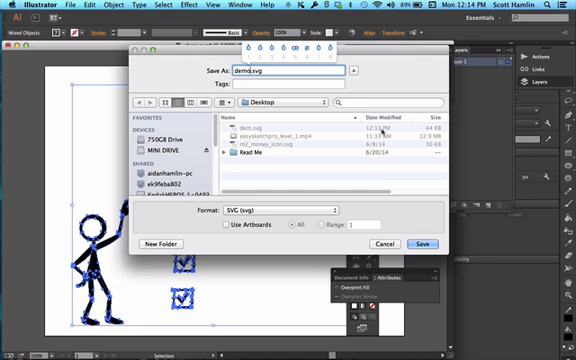
Save the ungrouped slide as an SVG on the Desktop, then bring up Spotlight search.
left_click(424, 244)
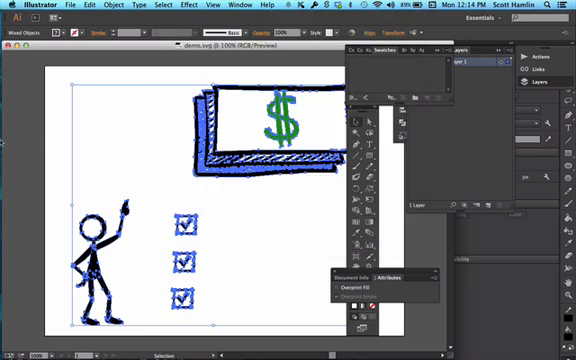
key("cmd+space")
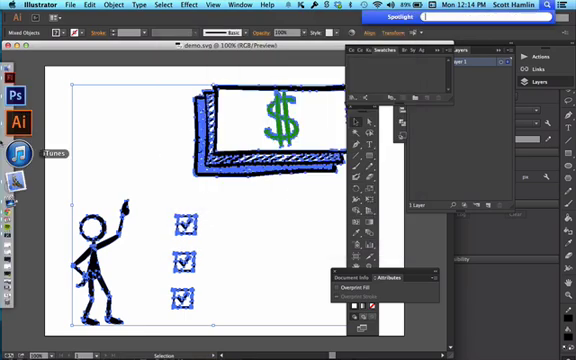
Launch Easy Sketch Pro and import the Desktop SVG through the Picture Importer, selecting the imported image.
type("easy")
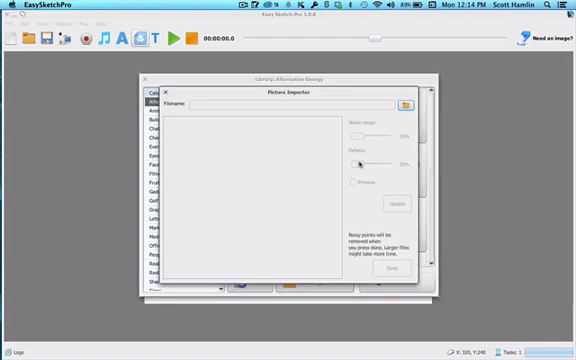
left_click(404, 104)
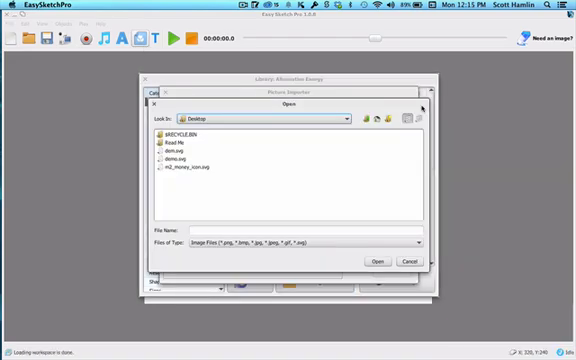
left_click(200, 164)
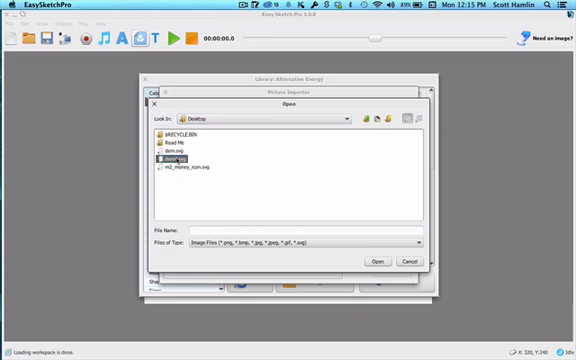
left_click(376, 260)
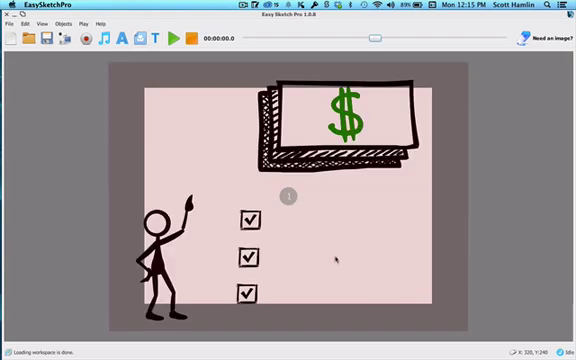
left_click(288, 196)
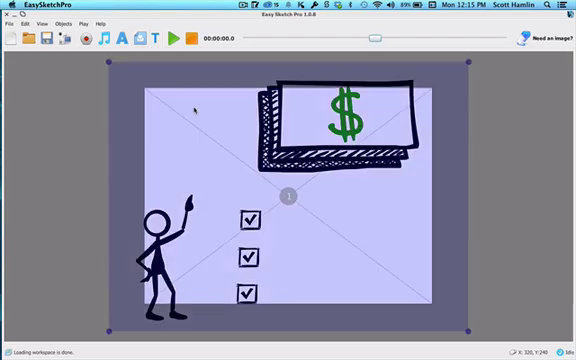